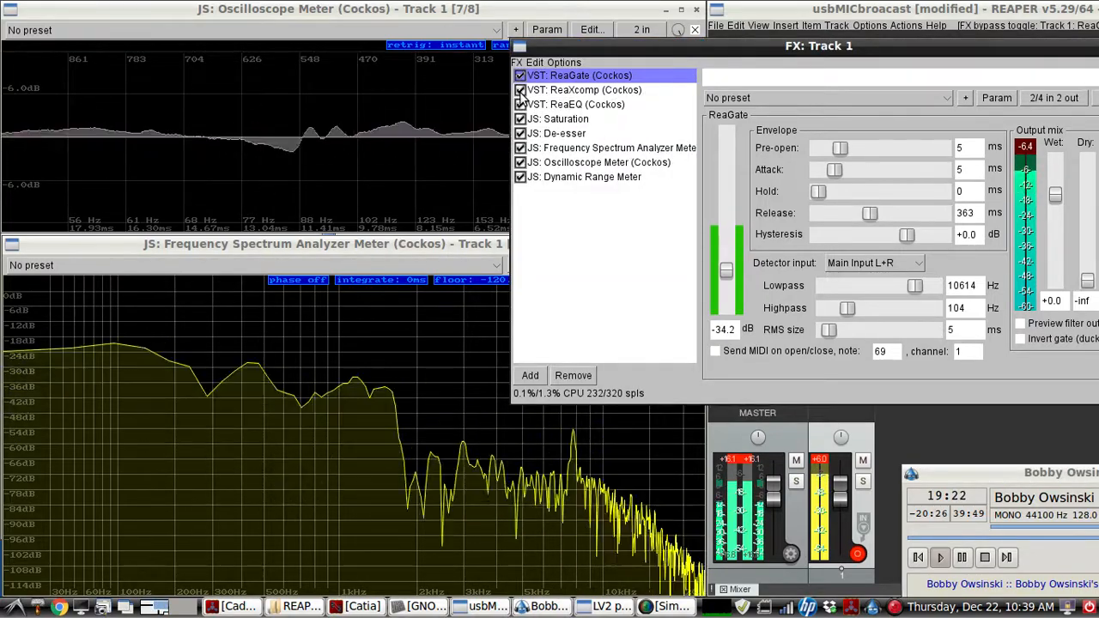
Display Track 1's ReaXcomp compressor panel, then the ReaEQ equaliser panel
click(584, 89)
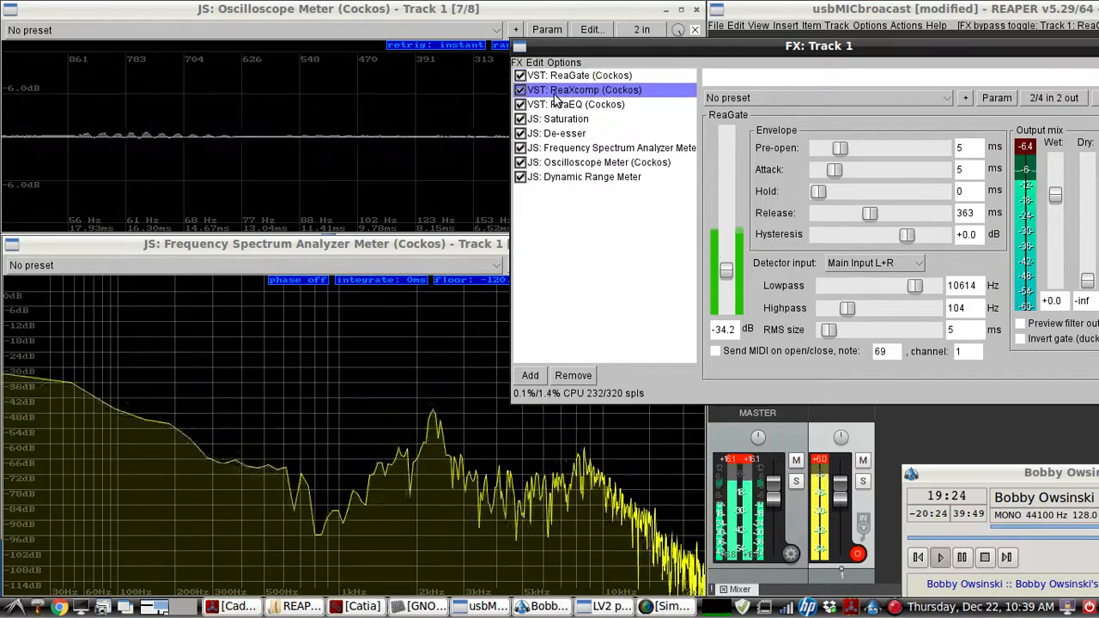
click(584, 90)
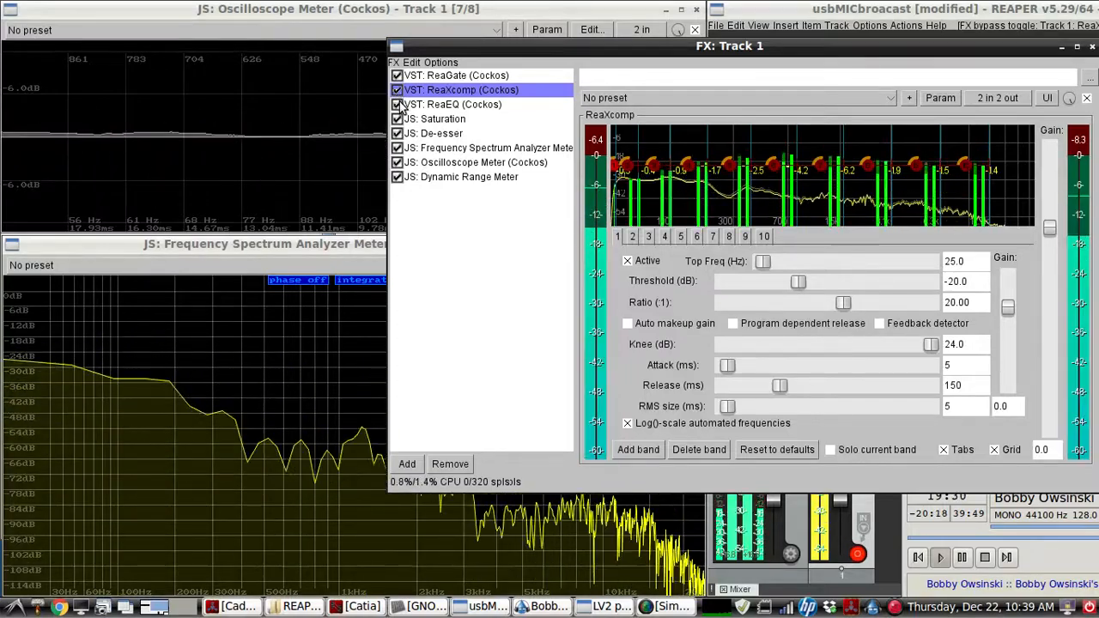
click(453, 104)
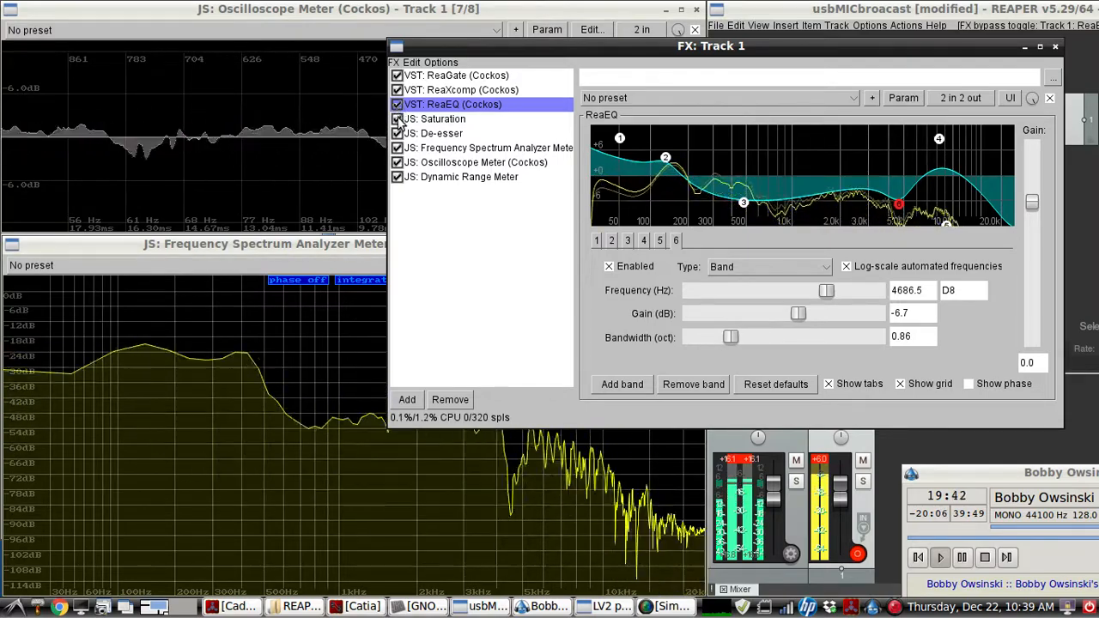
View the JS: Saturation panel, then the JS: De-esser panel on Track 1
click(434, 118)
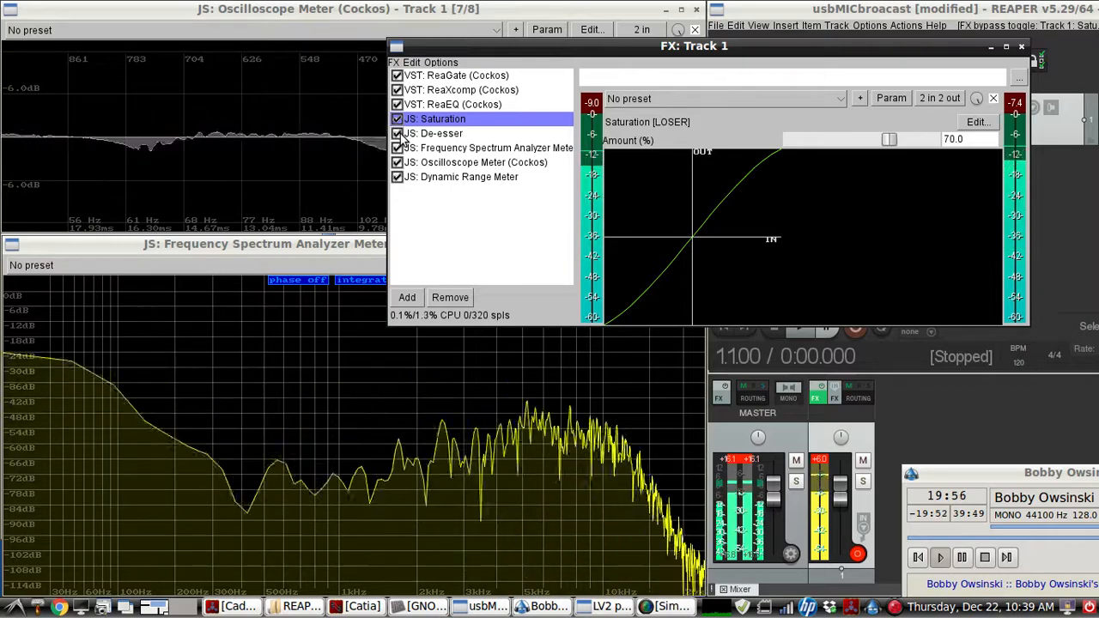
click(433, 133)
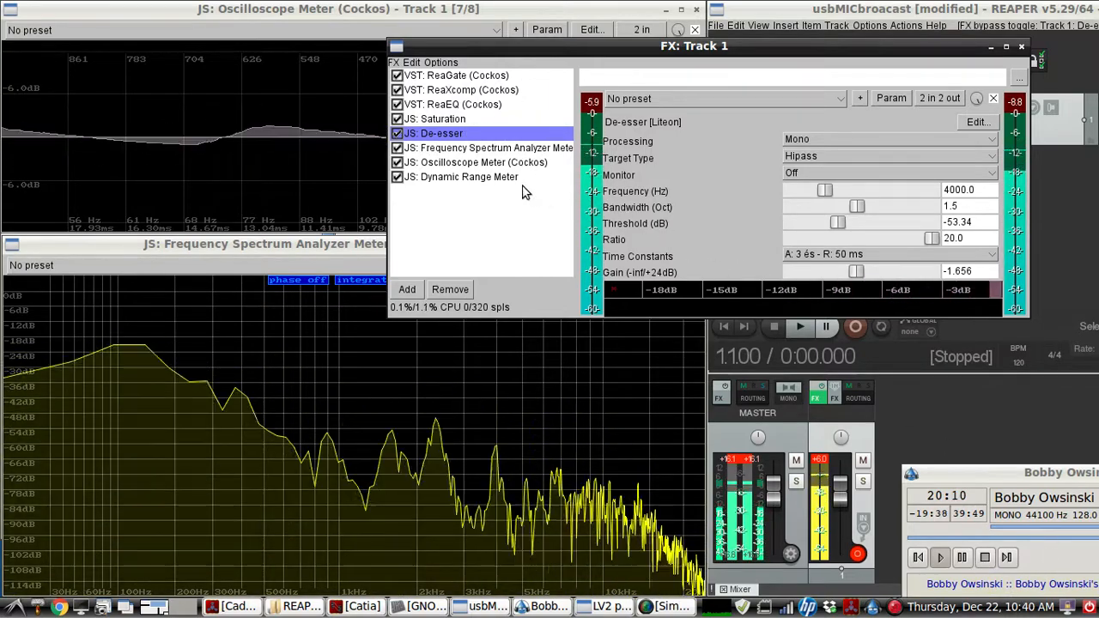
View the JS: Dynamic Range Meter, then return to the VST: ReaGate panel
click(468, 177)
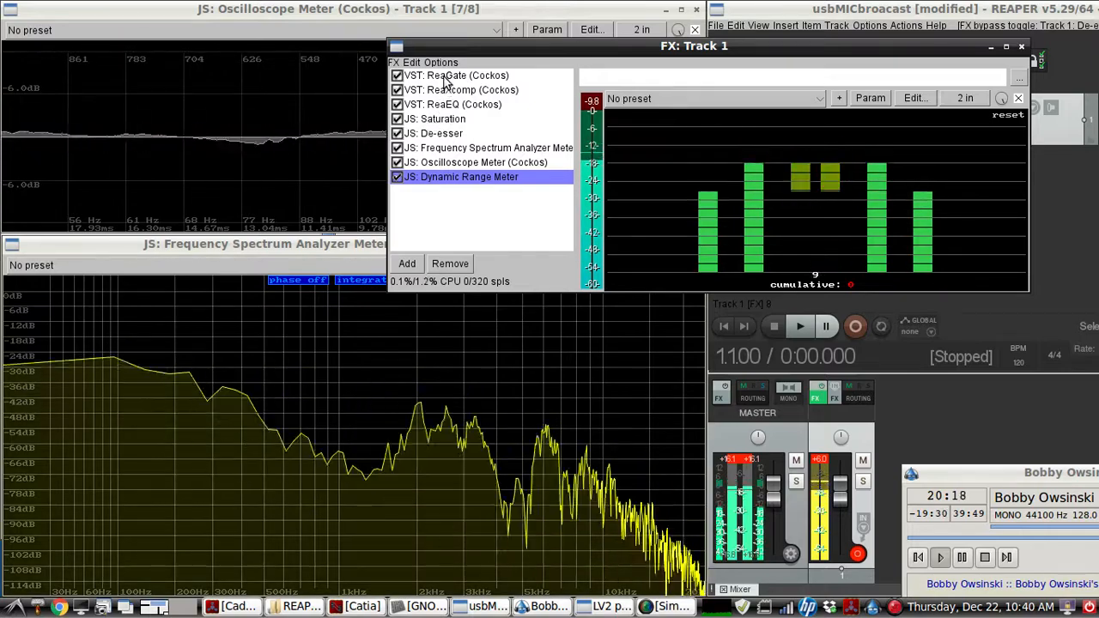
click(456, 75)
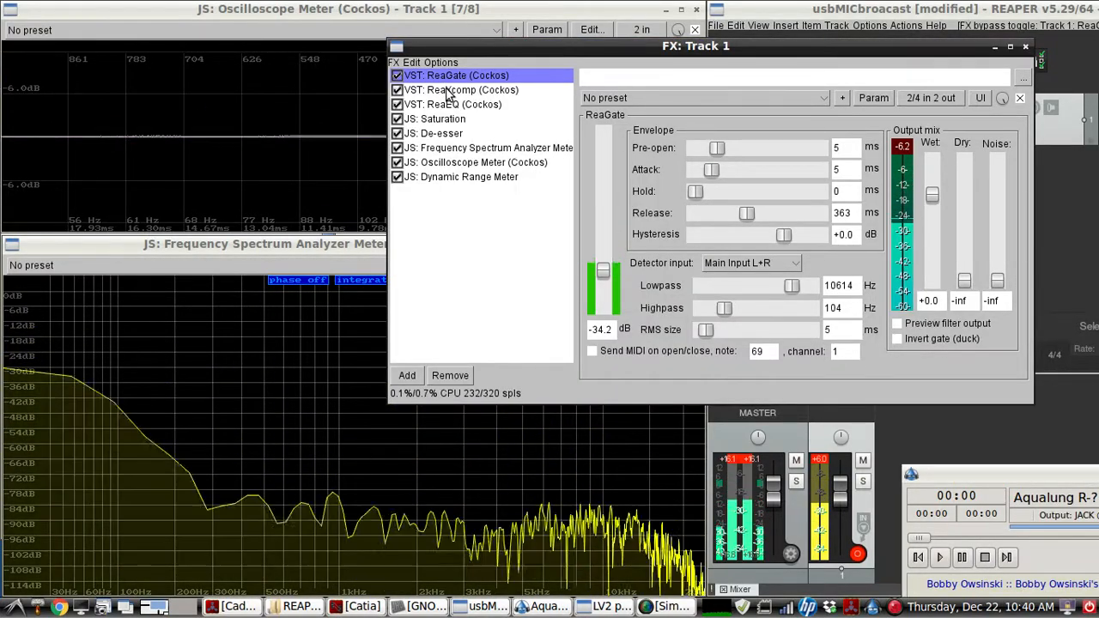
Inspect ReaXcomp bands 2 and 5, then display the ReaEQ panel
click(456, 89)
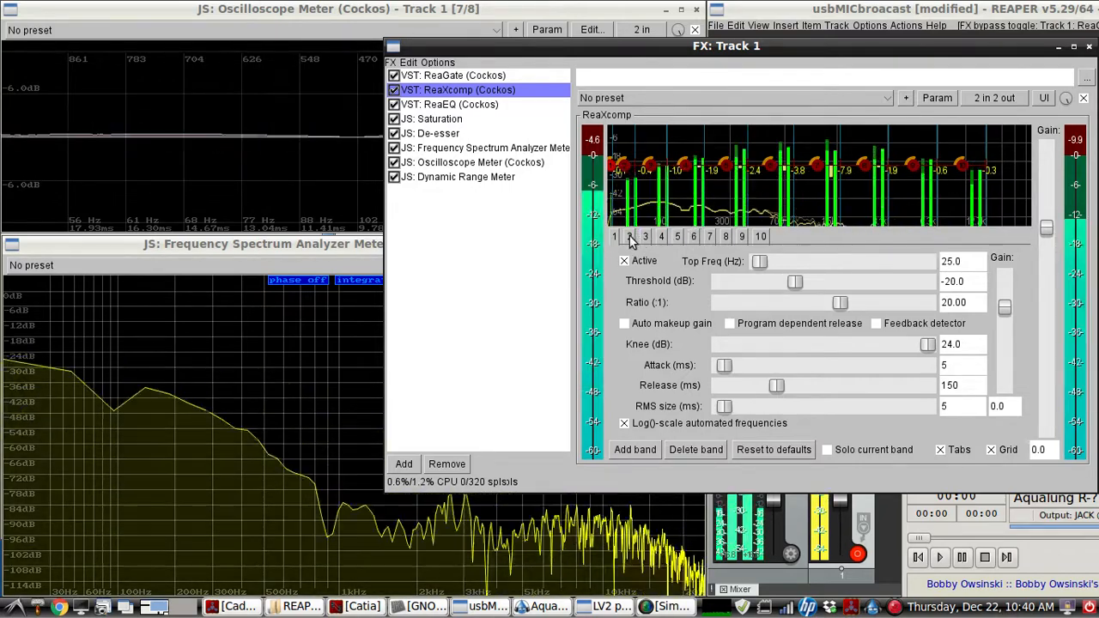
click(661, 236)
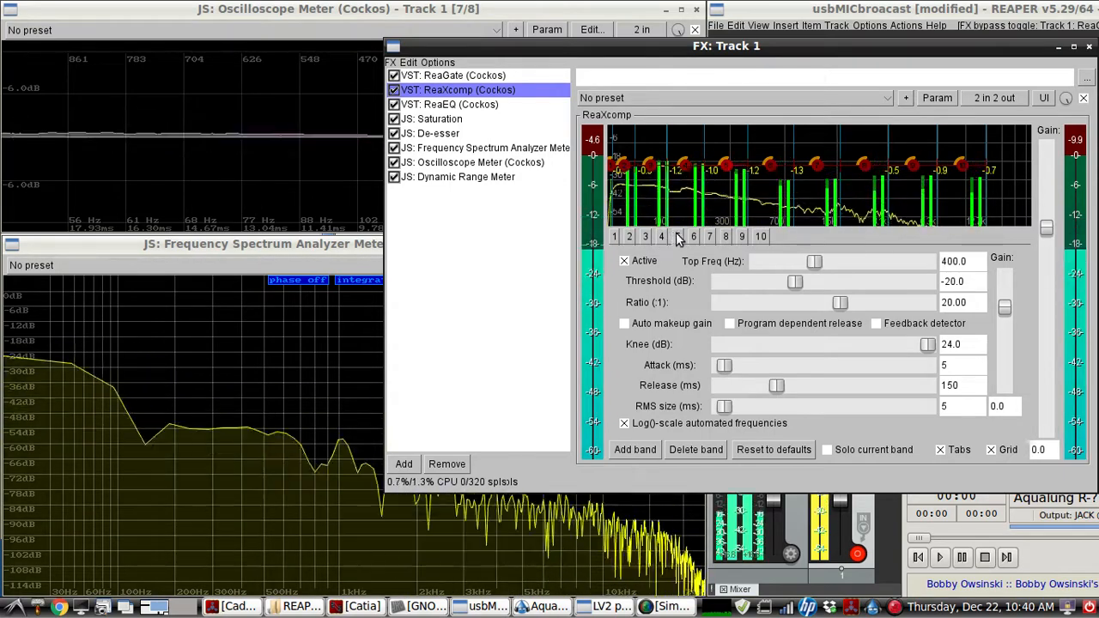
click(708, 236)
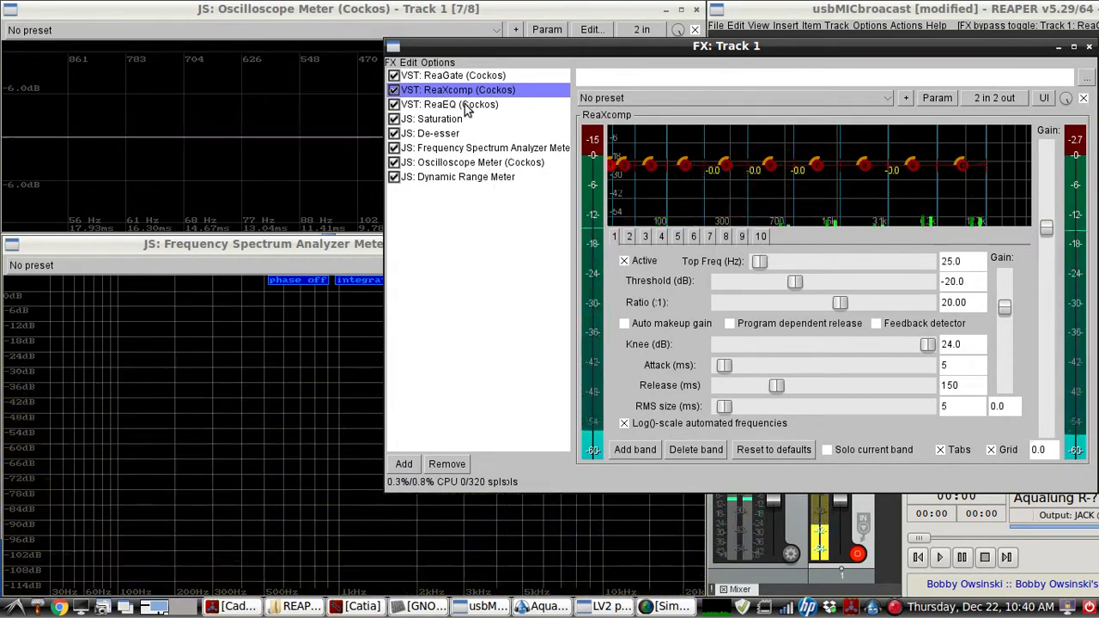
click(448, 104)
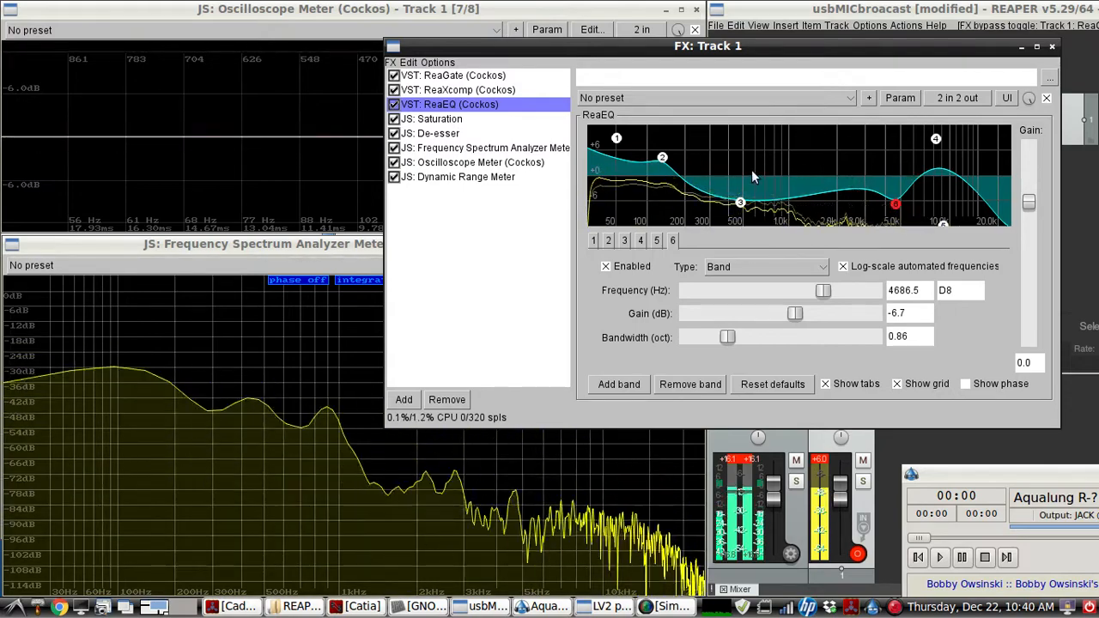
Display the JS: Saturation panel, set at 70 percent, for Track 1
click(433, 118)
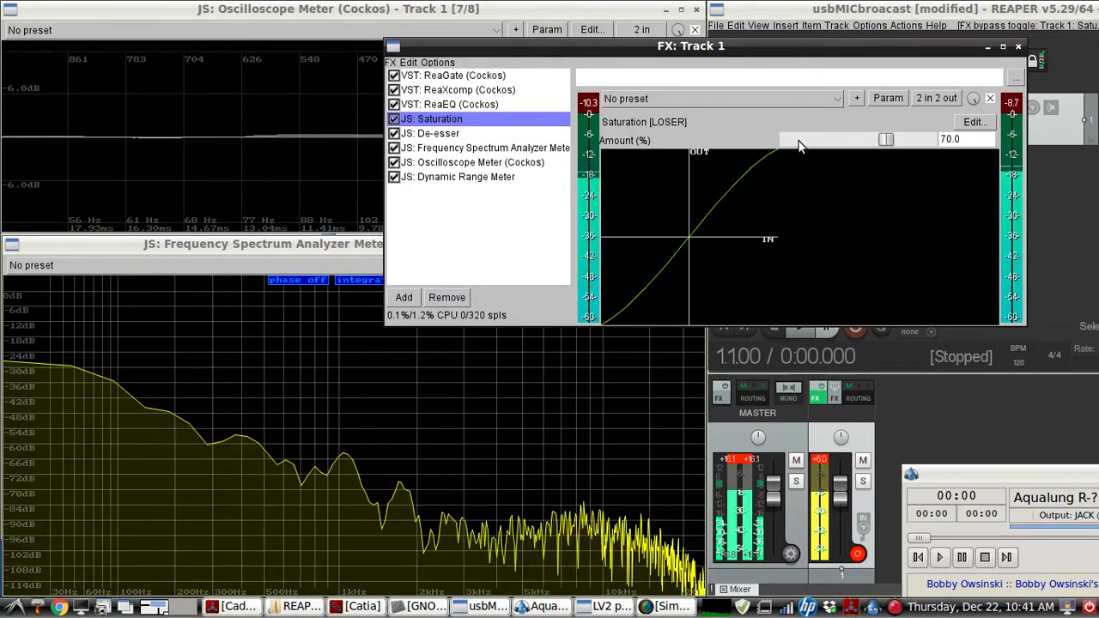
Display the JS: De-esser panel in Track 1's FX chain
click(434, 133)
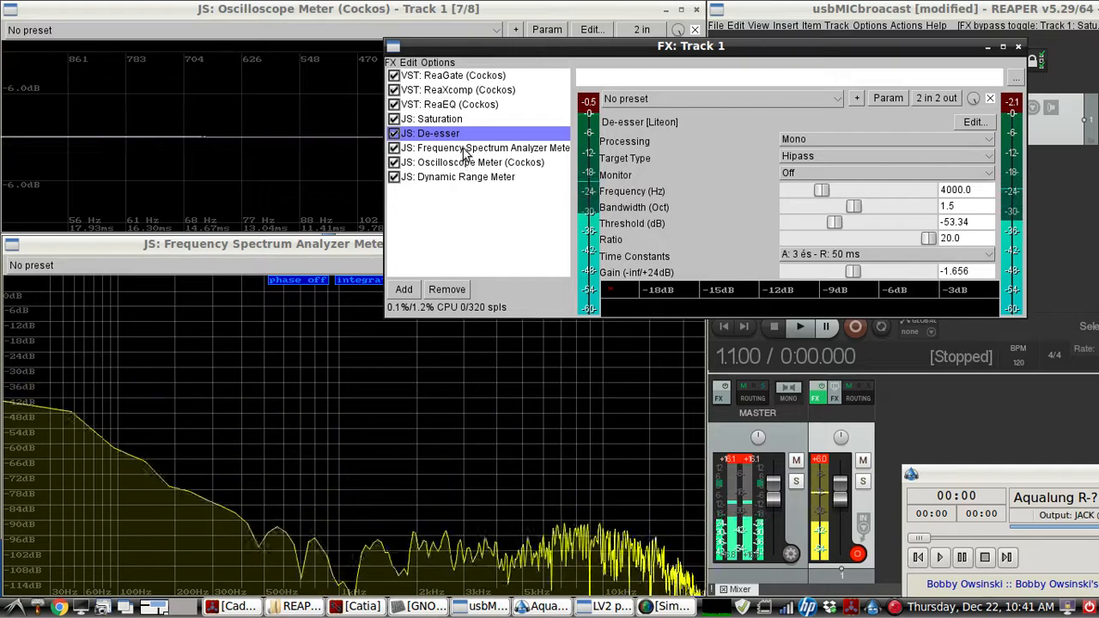
View the Frequency Spectrum Analyzer Meter, then the Dynamic Range Meter readout
click(485, 148)
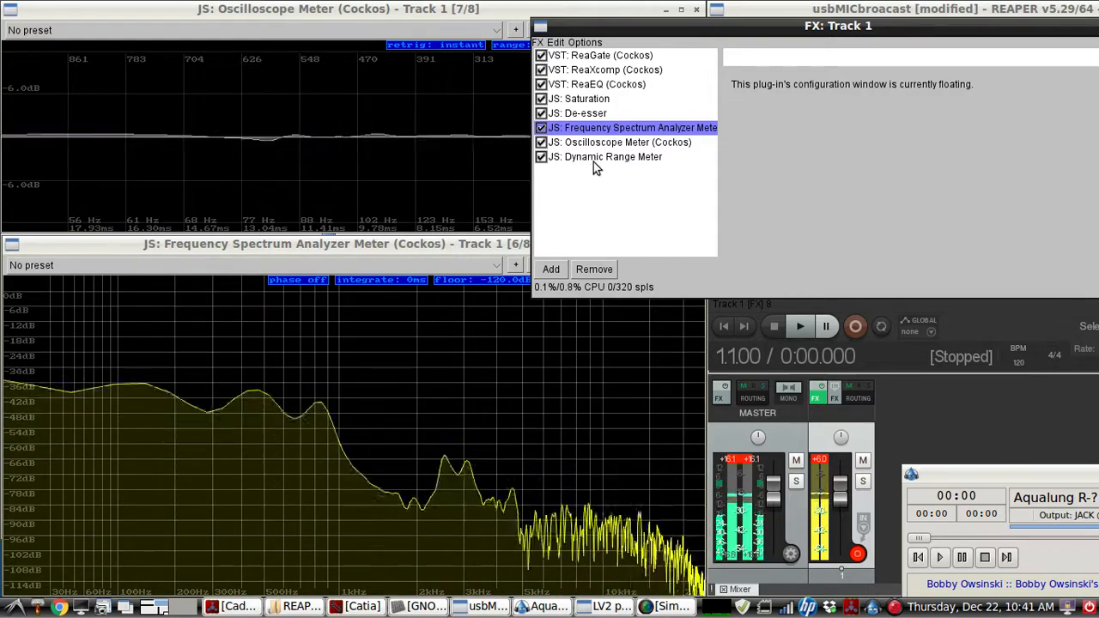
click(611, 156)
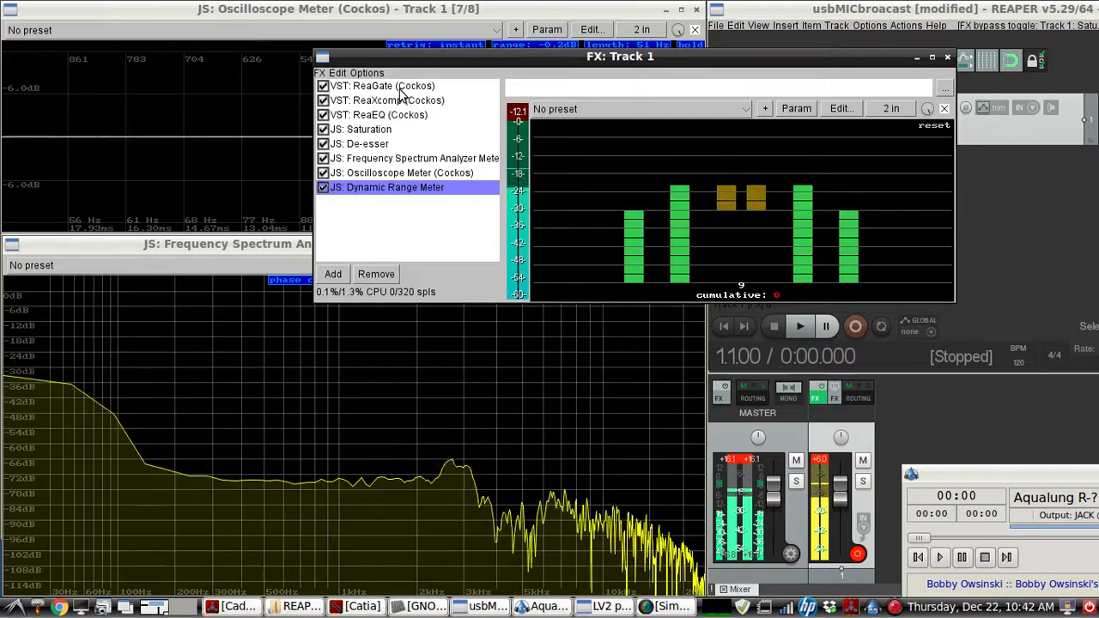
Step quickly through ReaXcomp, JS: Saturation and JS: De-esser panels
click(386, 101)
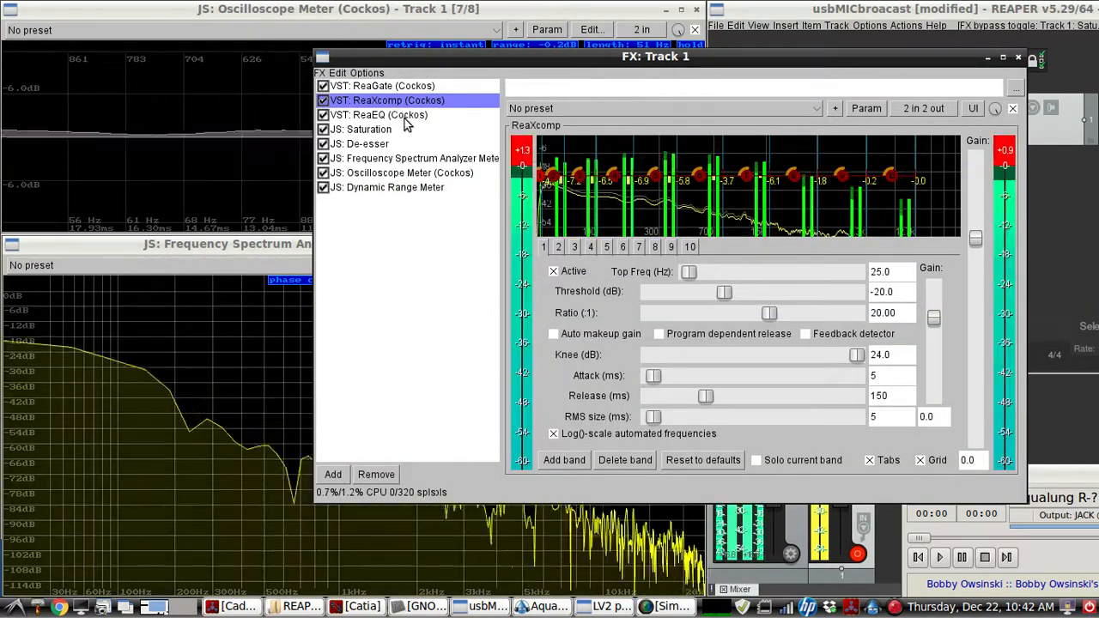
click(361, 128)
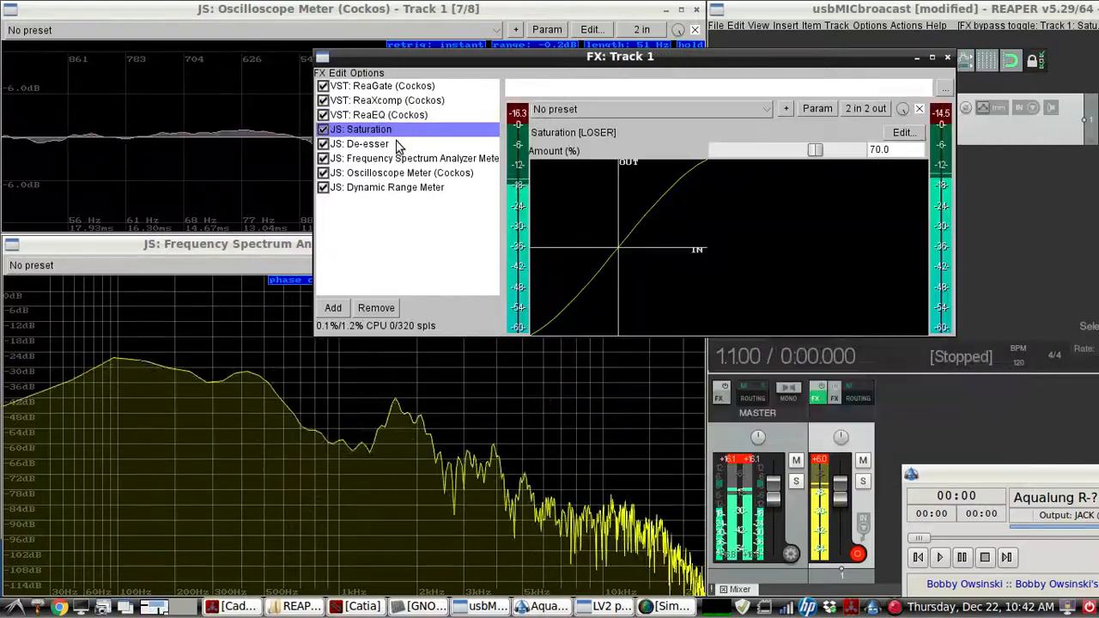
click(359, 144)
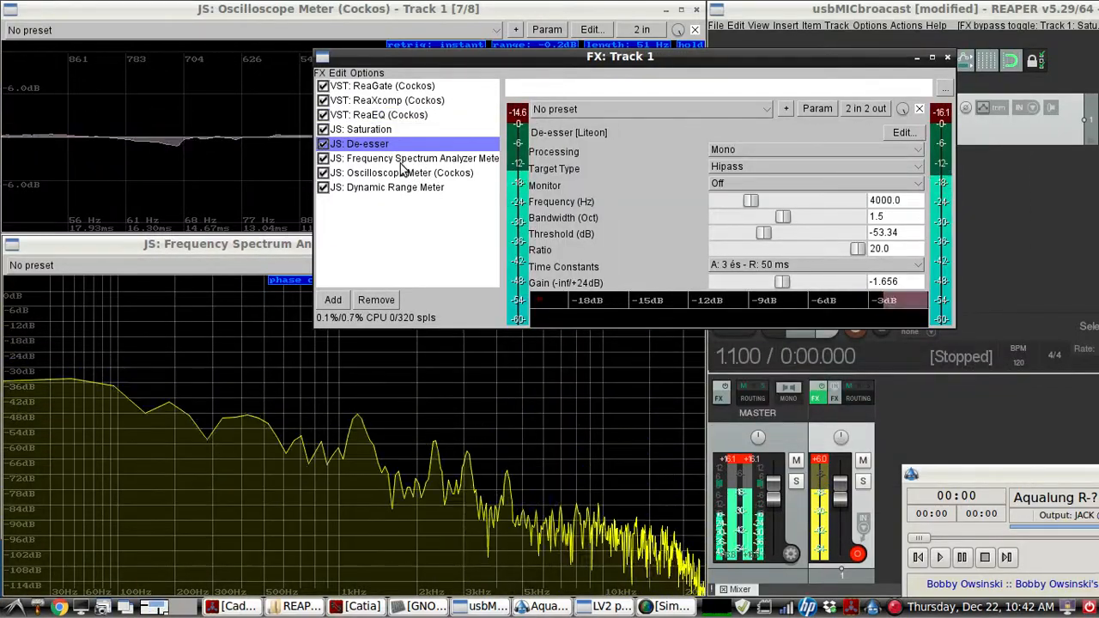